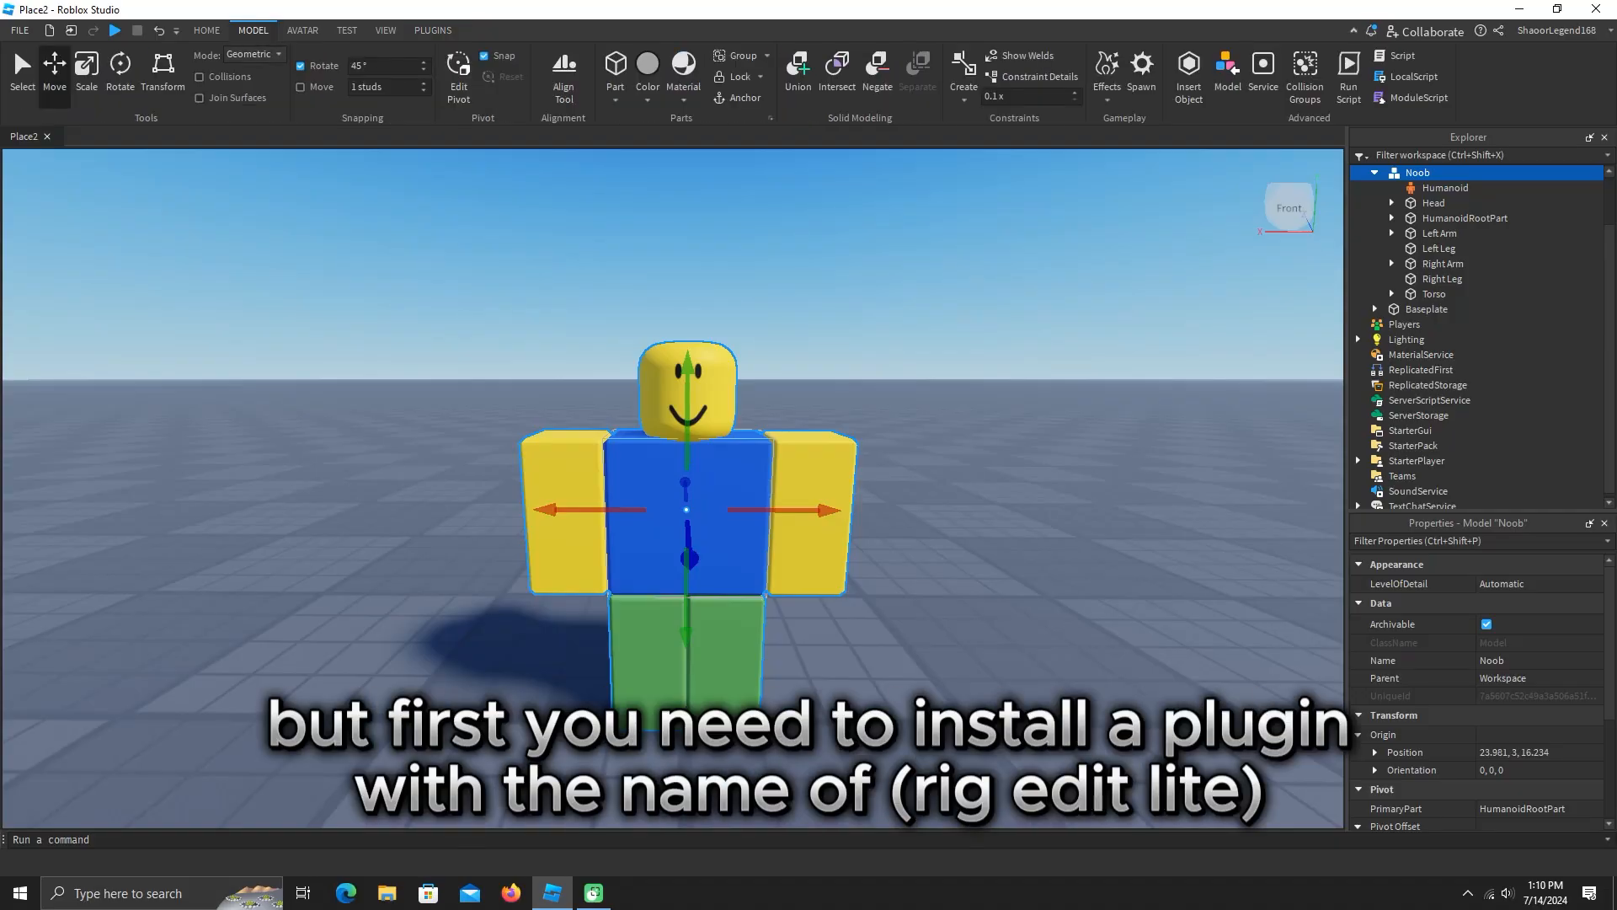
Step: Search the plugin marketplace for RigEdit Lite and install it
left_click(206, 30)
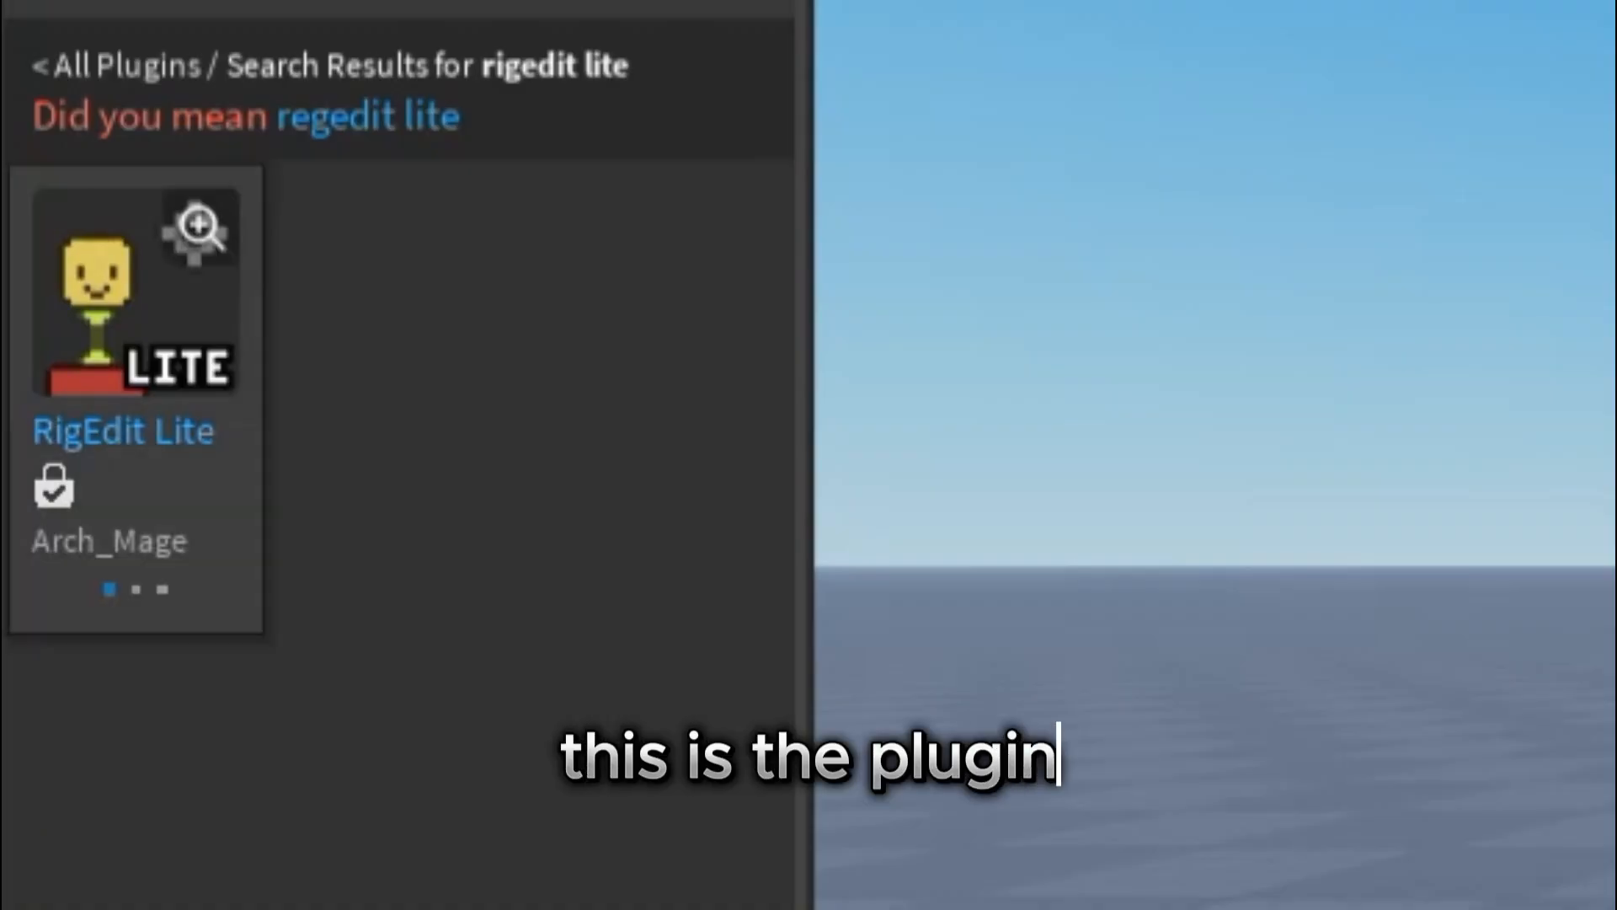
left_click(135, 290)
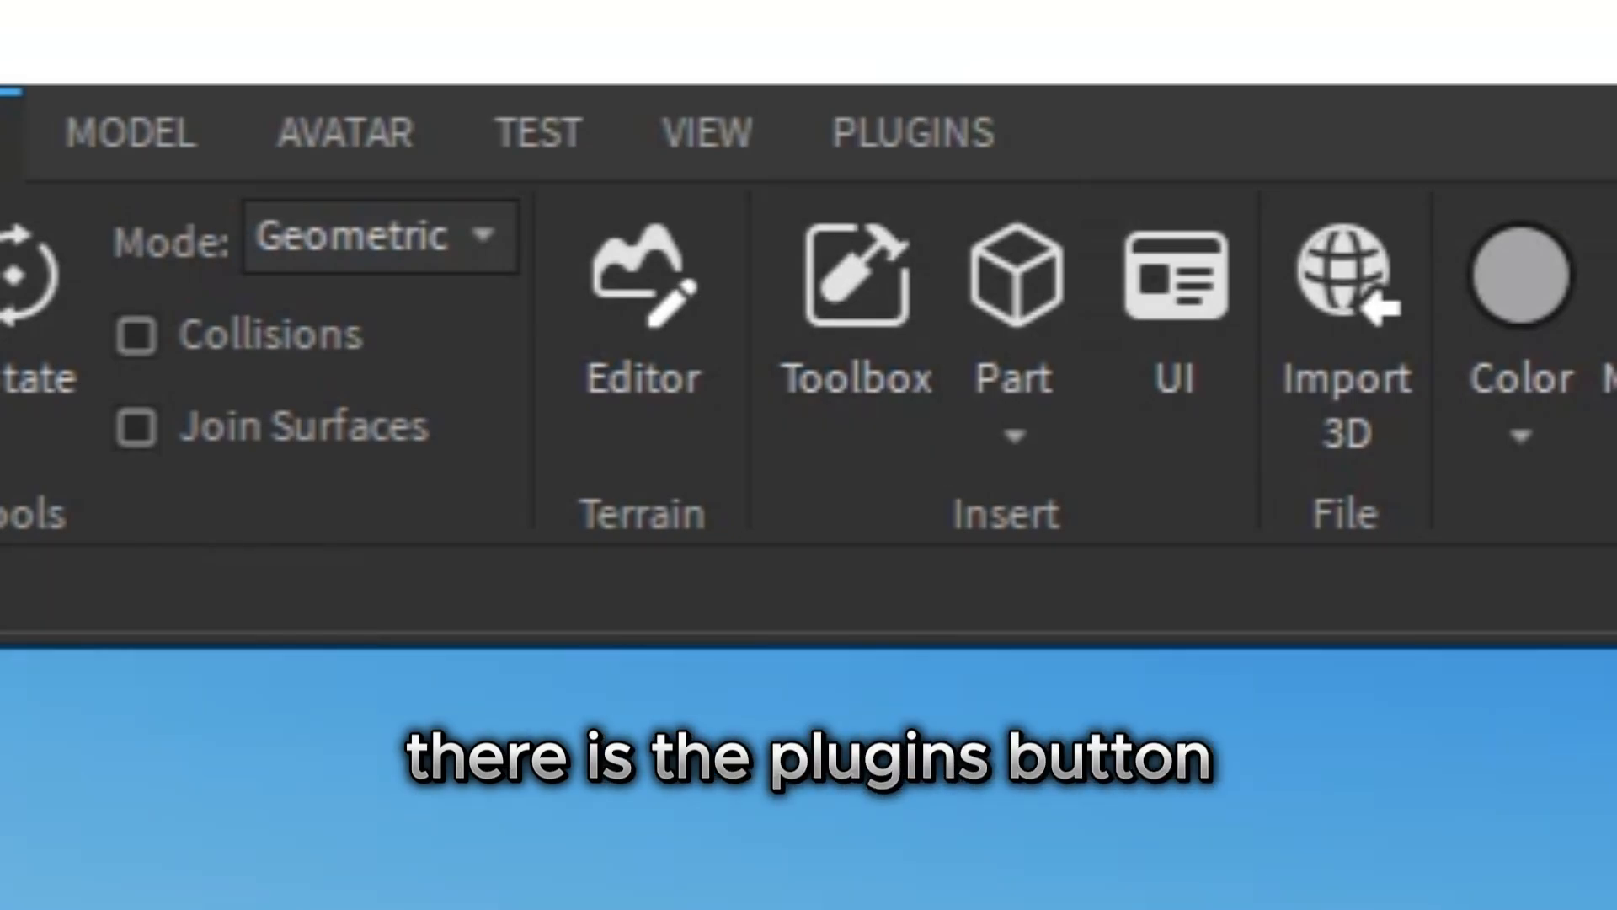
Step: Confirm Edit Rig is among installed plugins before adding the hamburger Handle to Noob
left_click(908, 132)
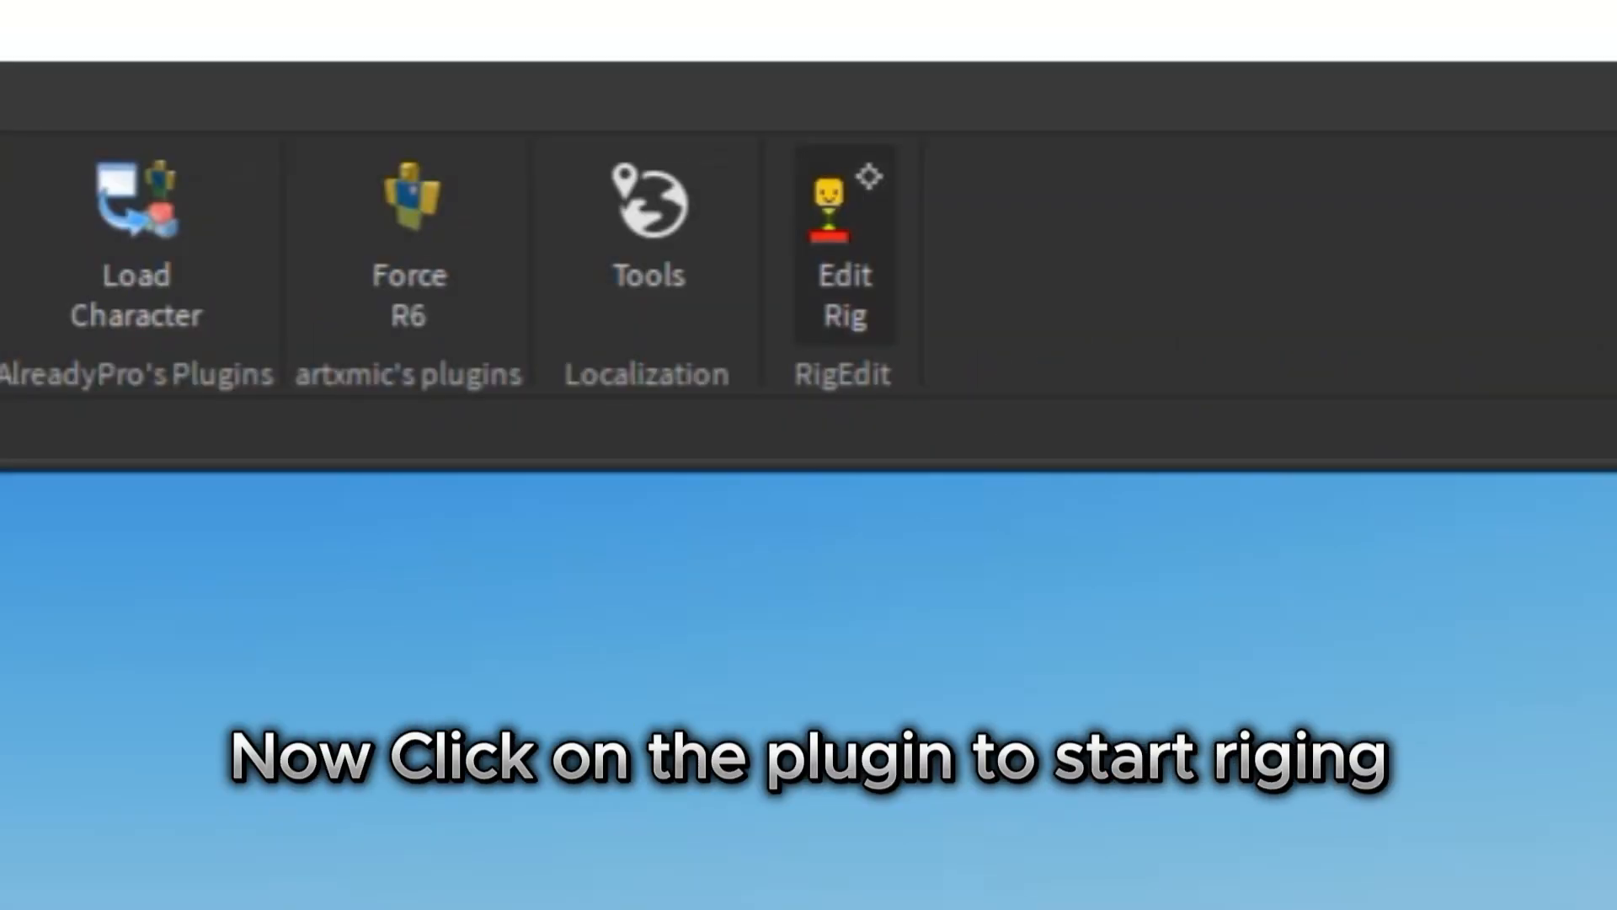
left_click(911, 81)
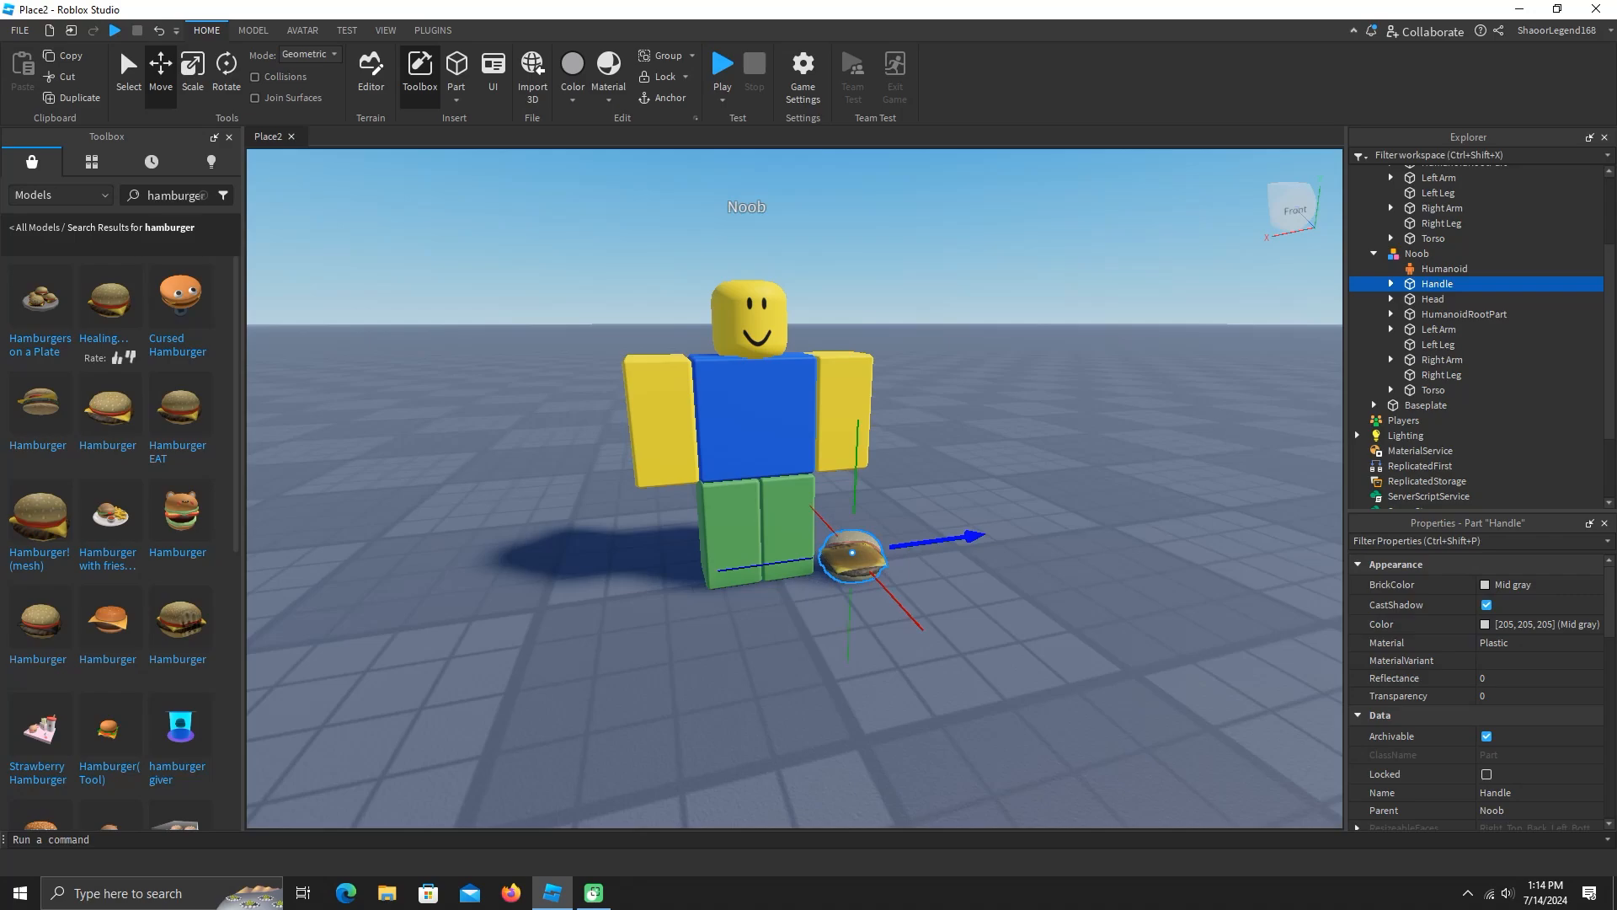
Step: Start Edit Rig on the Noob and select the hamburger Handle and Left Arm
left_click(432, 31)
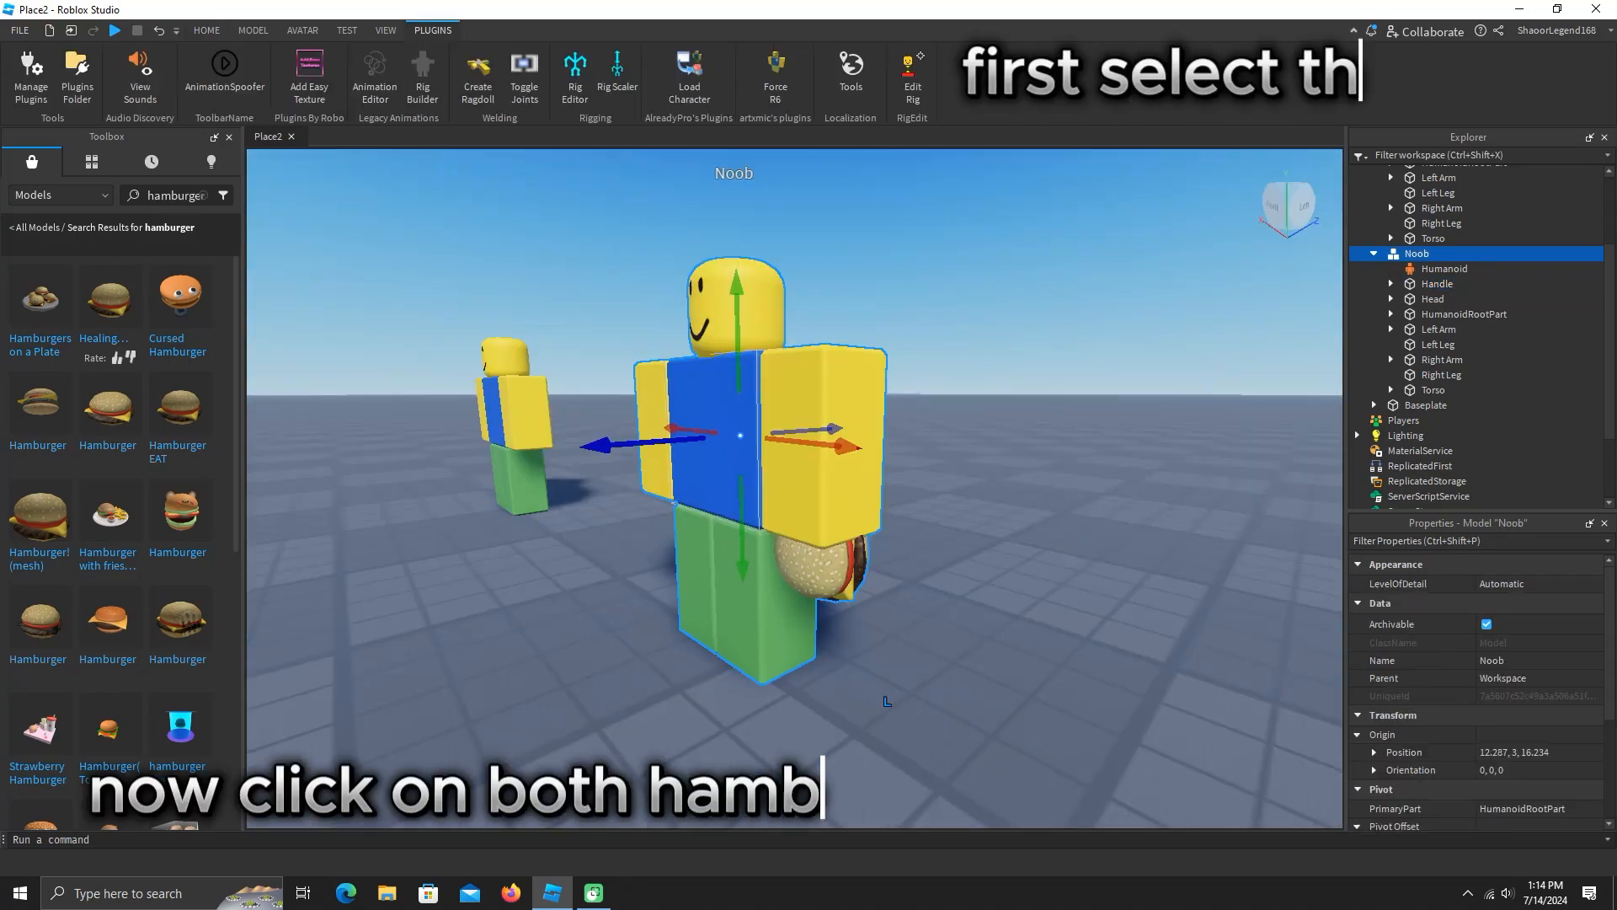
left_click(911, 78)
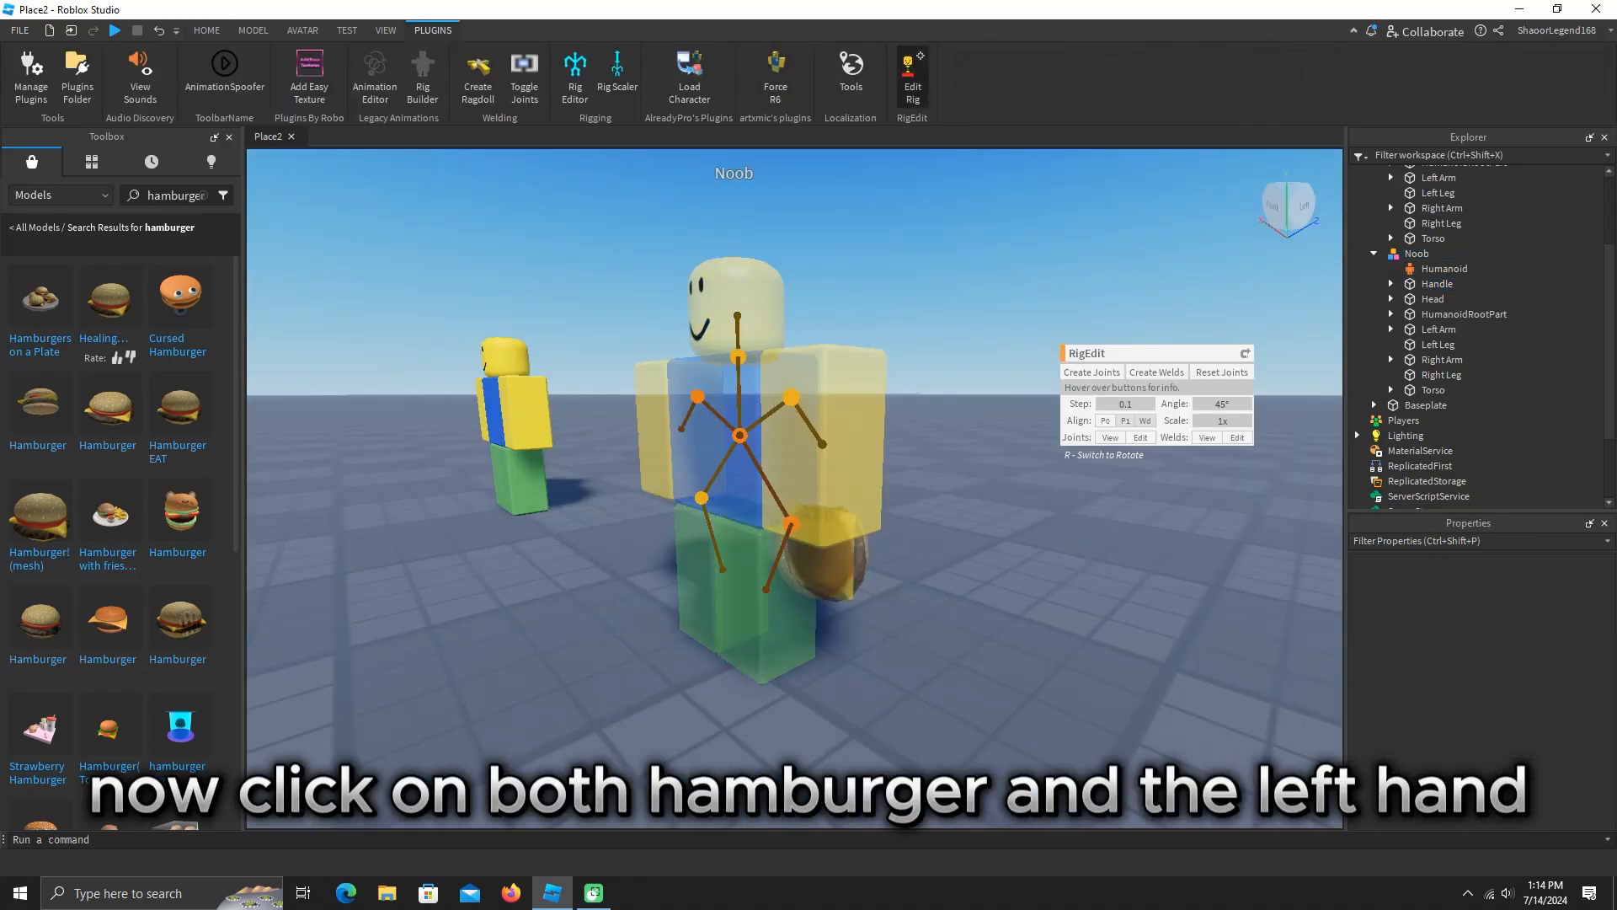
left_click(820, 444)
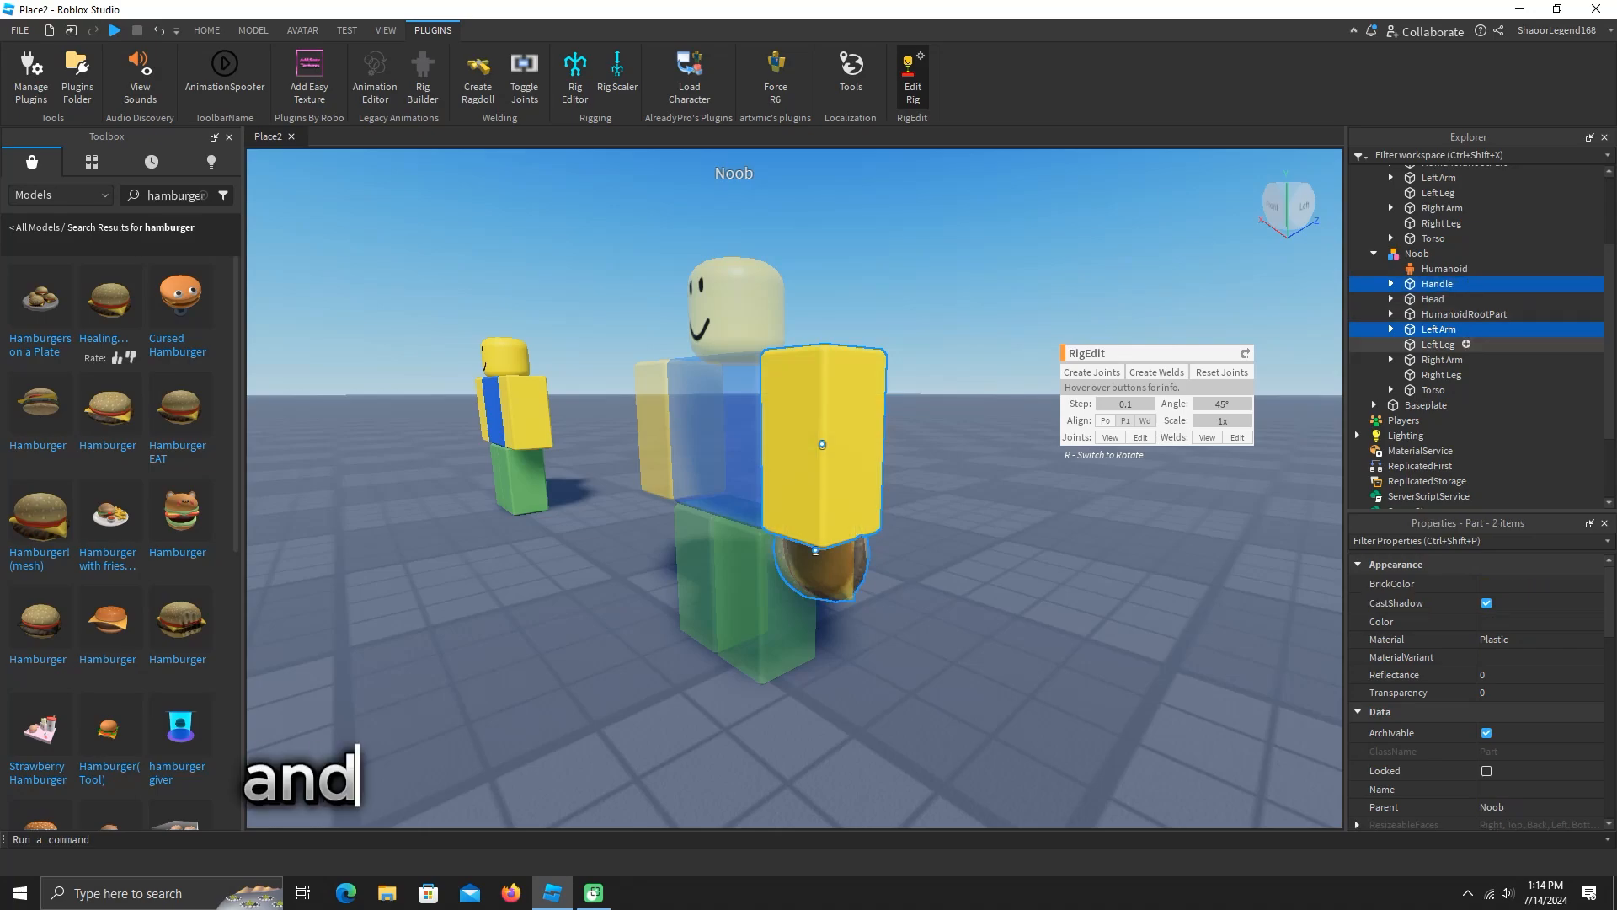
Step: Create a Motor6D joint between Left Arm and the hamburger Handle
left_click(1090, 372)
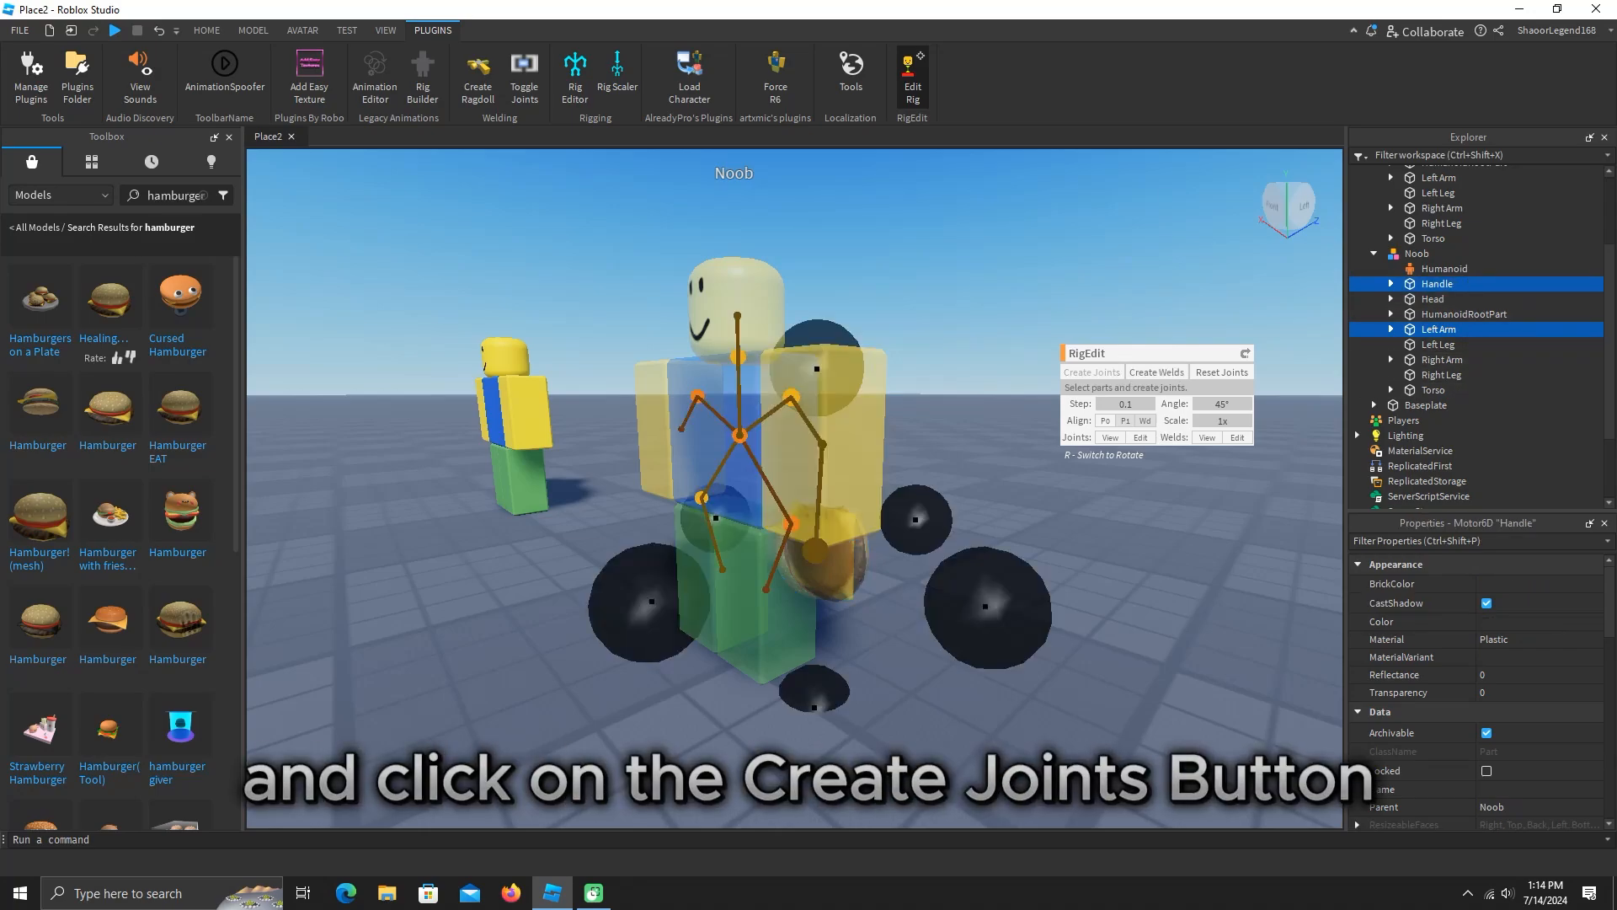
left_click(1090, 371)
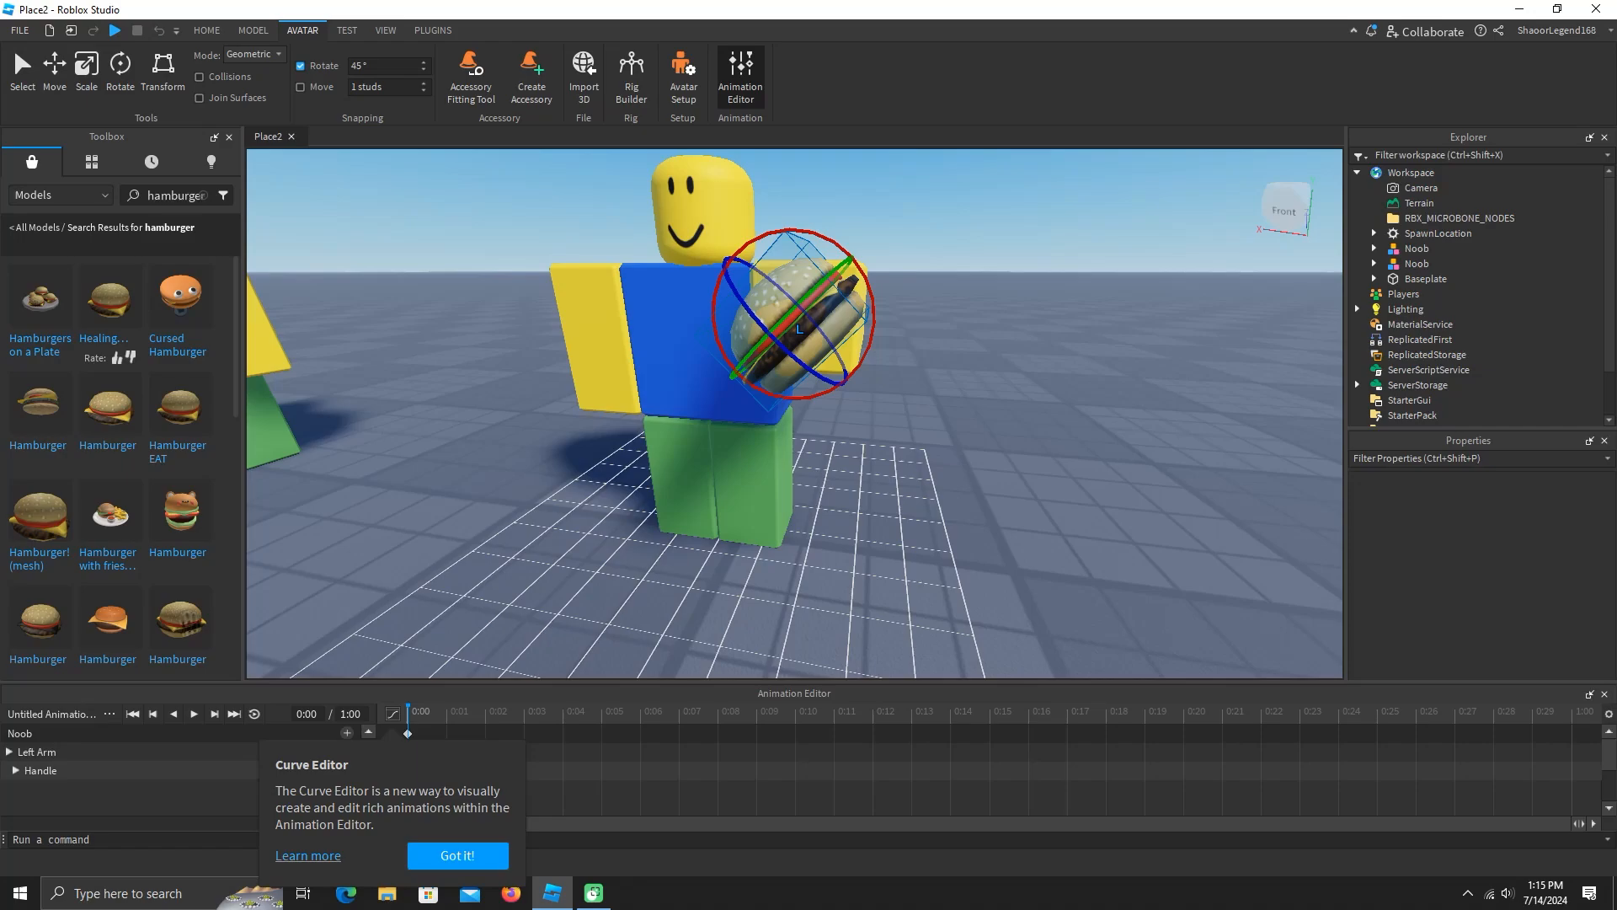
Step: Dismiss the Curve Editor tip and keyframe the hamburger's new pose
left_click(172, 712)
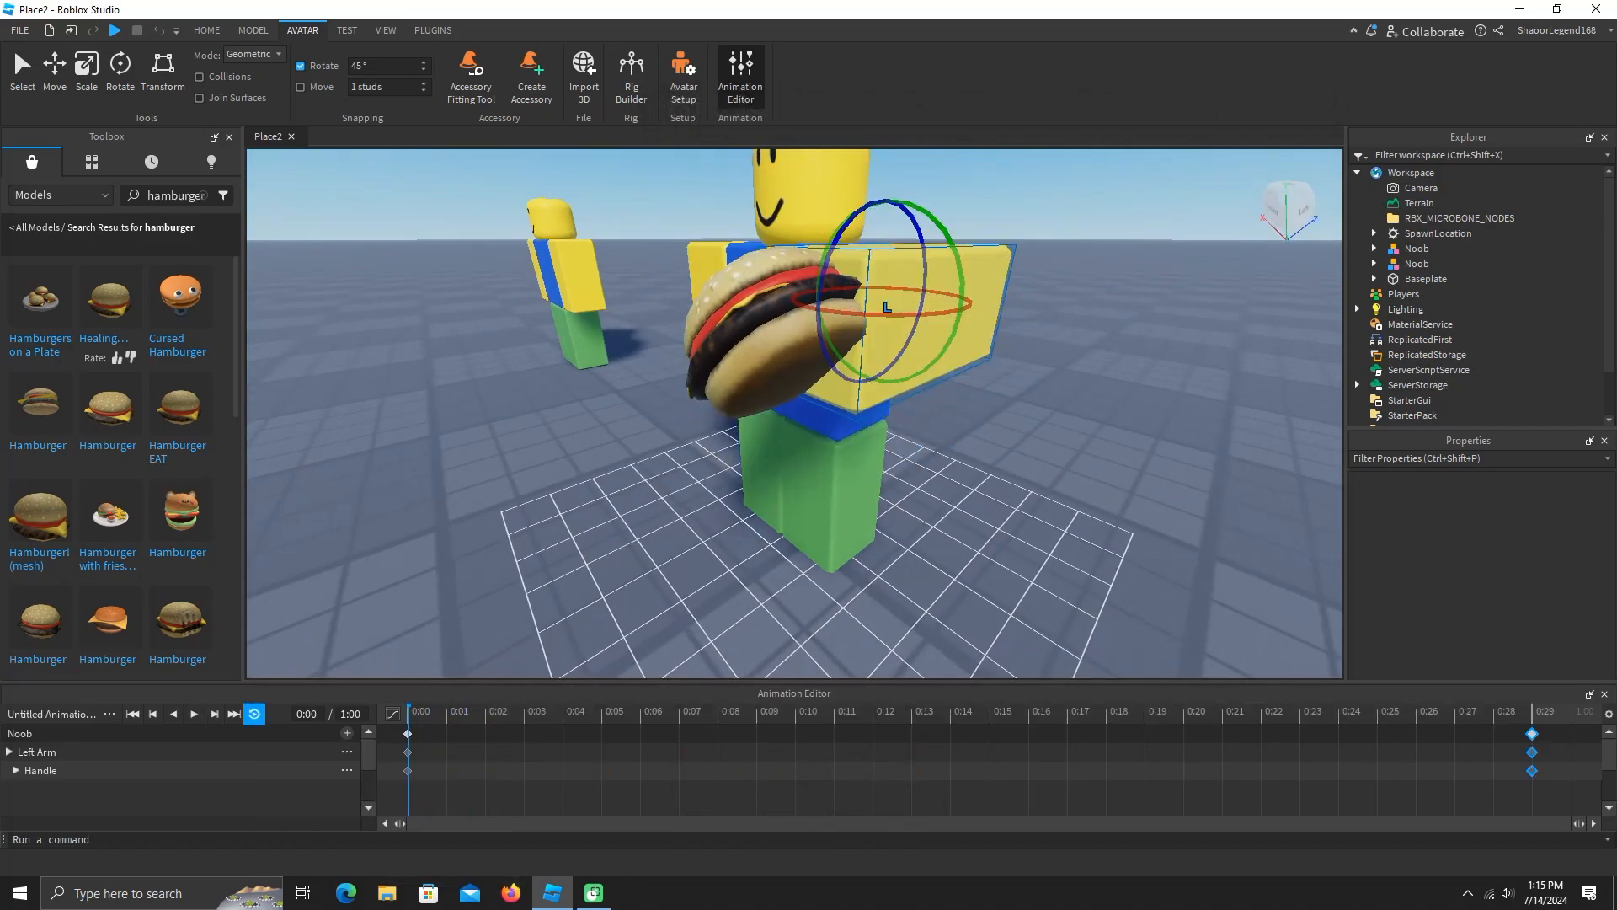
left_click(193, 713)
type("gun")
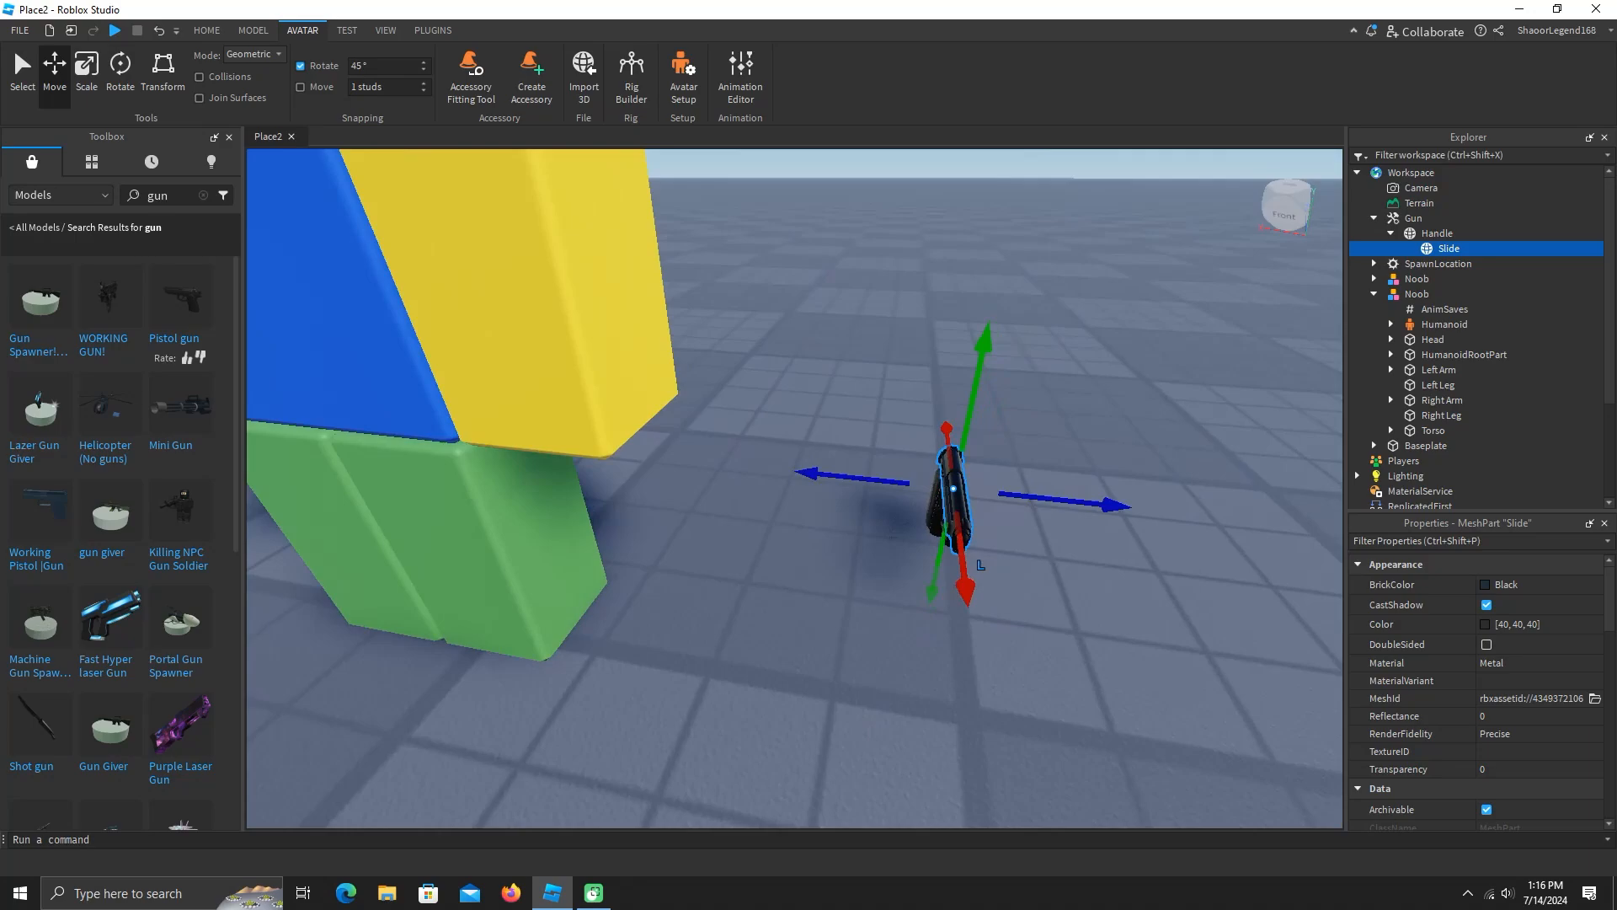
Step: Select the gun's Handle and the Noob rig to join them at the left arm
left_click(1437, 309)
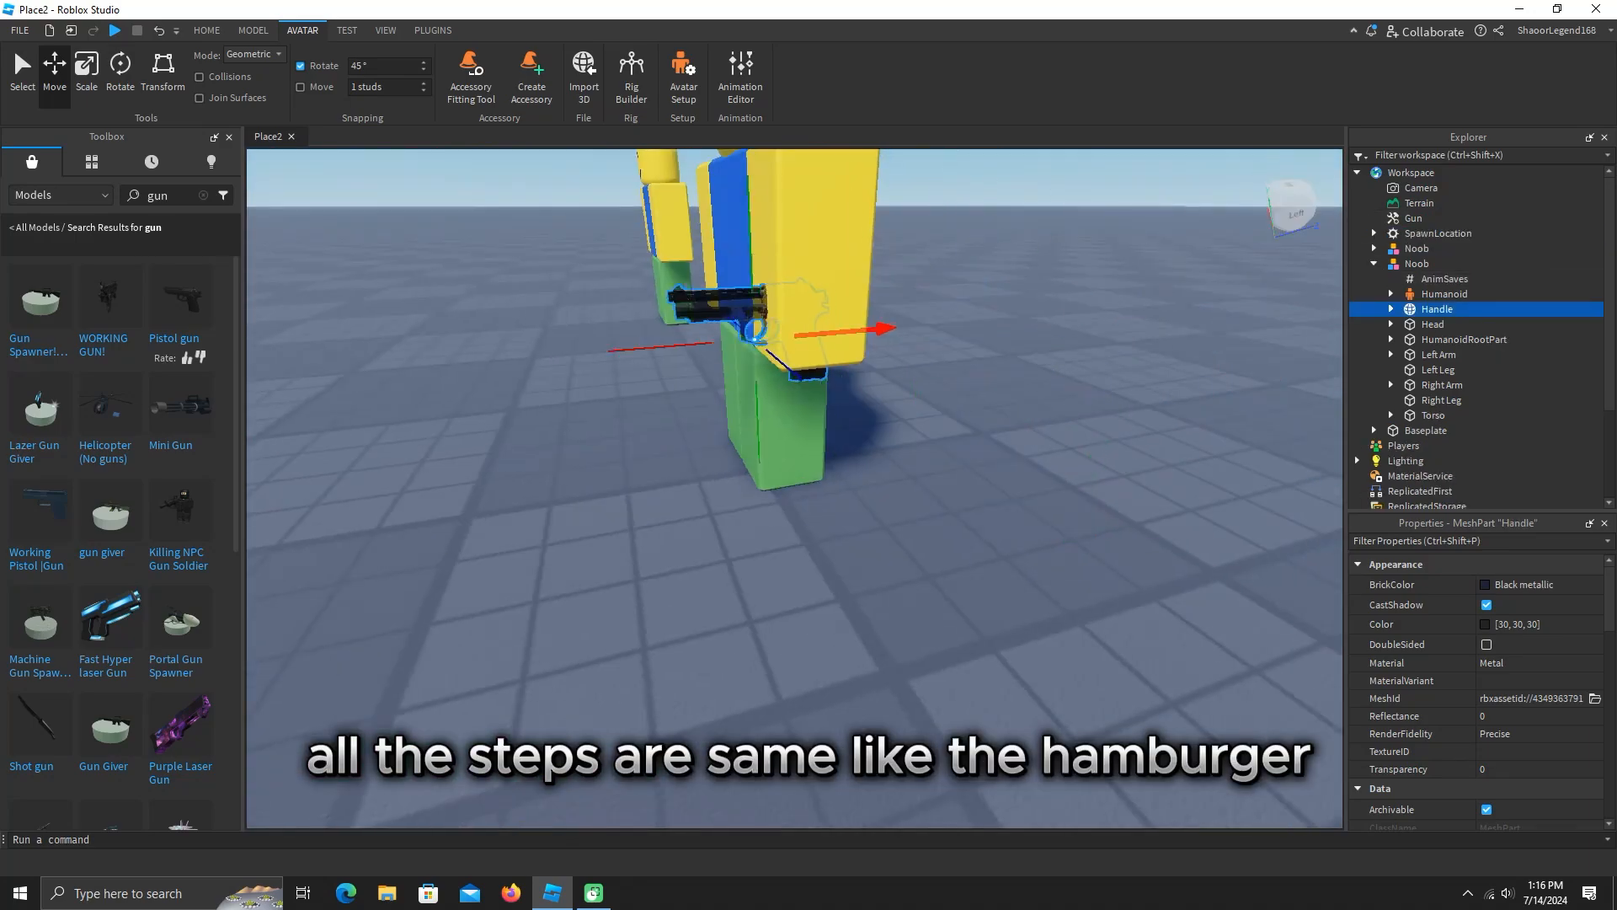
left_click(432, 30)
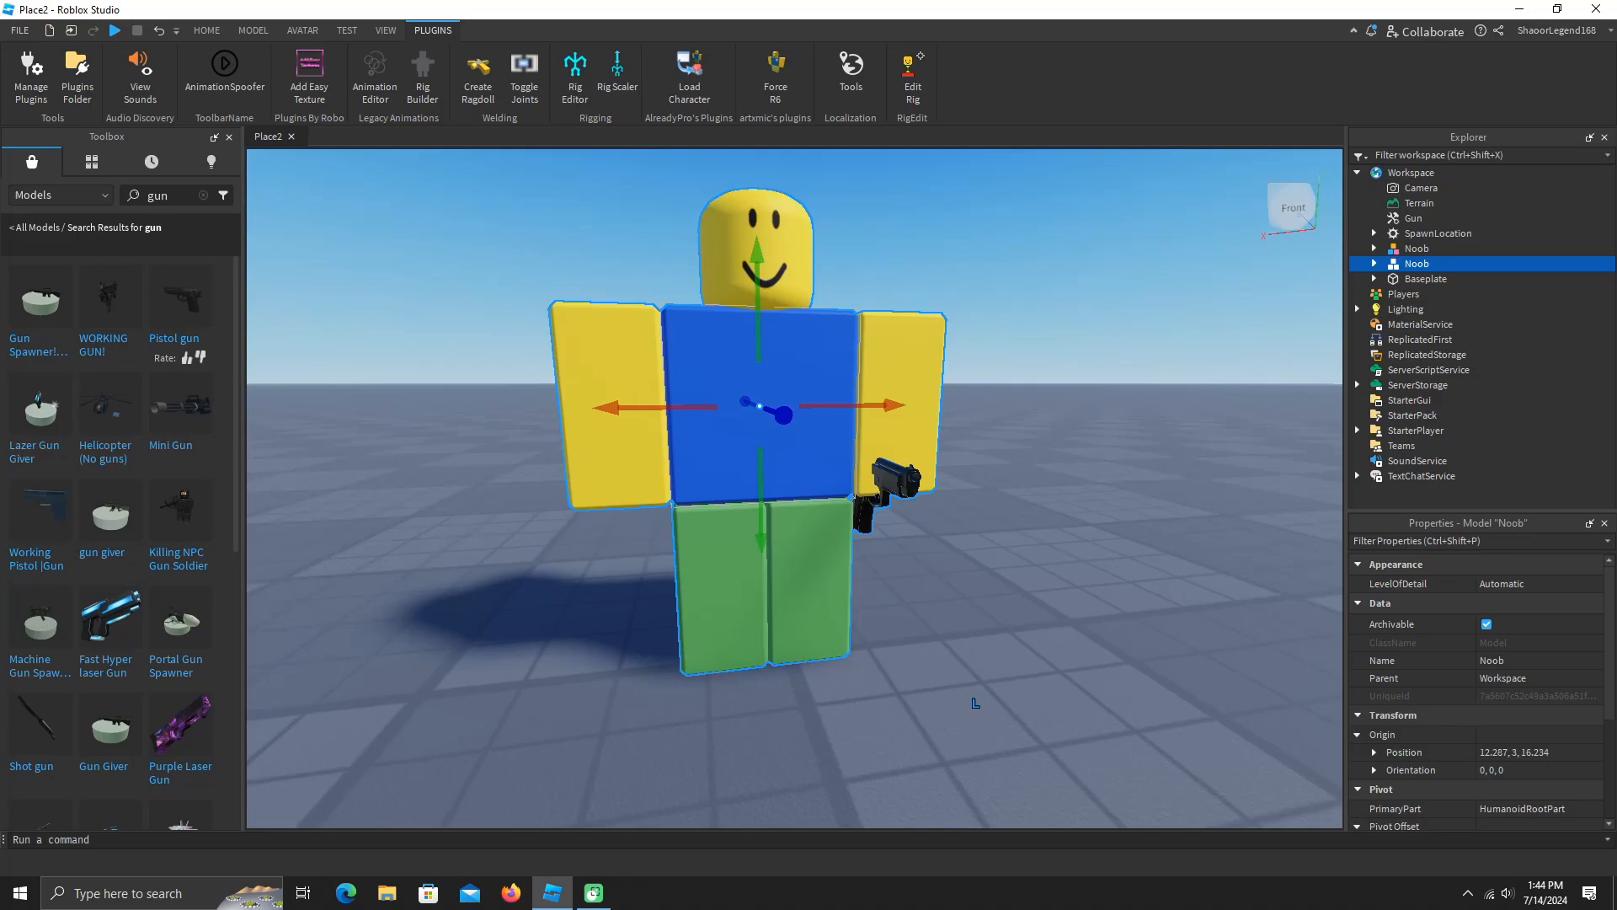
left_click(302, 29)
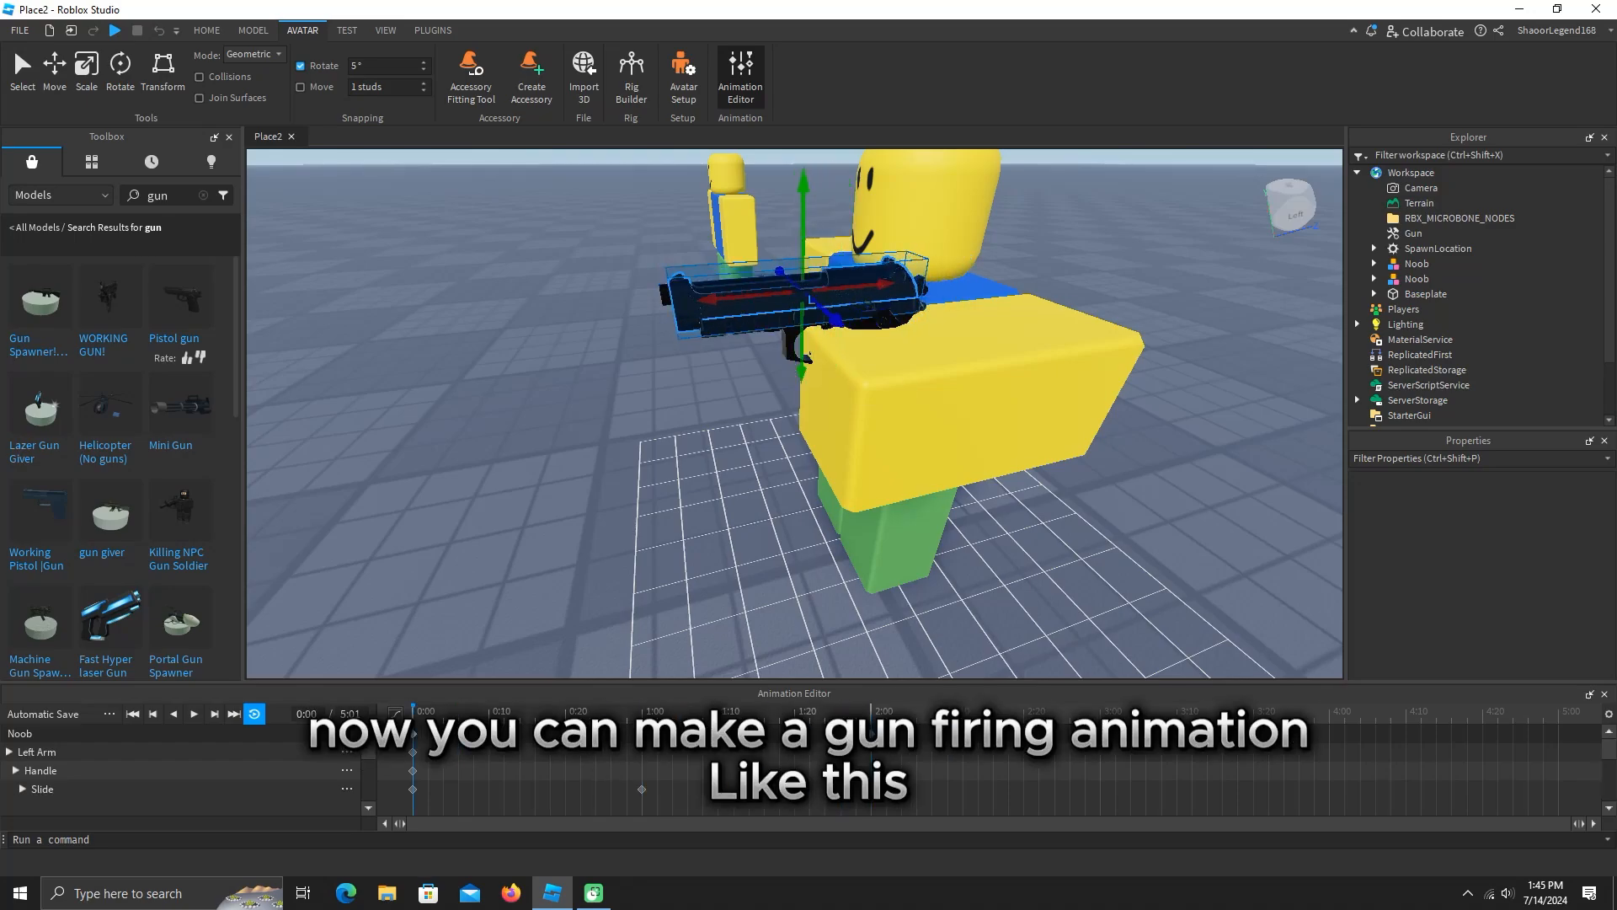
Step: Play back the gun firing animation across its Left Arm, Handle and Slide tracks
left_click(193, 713)
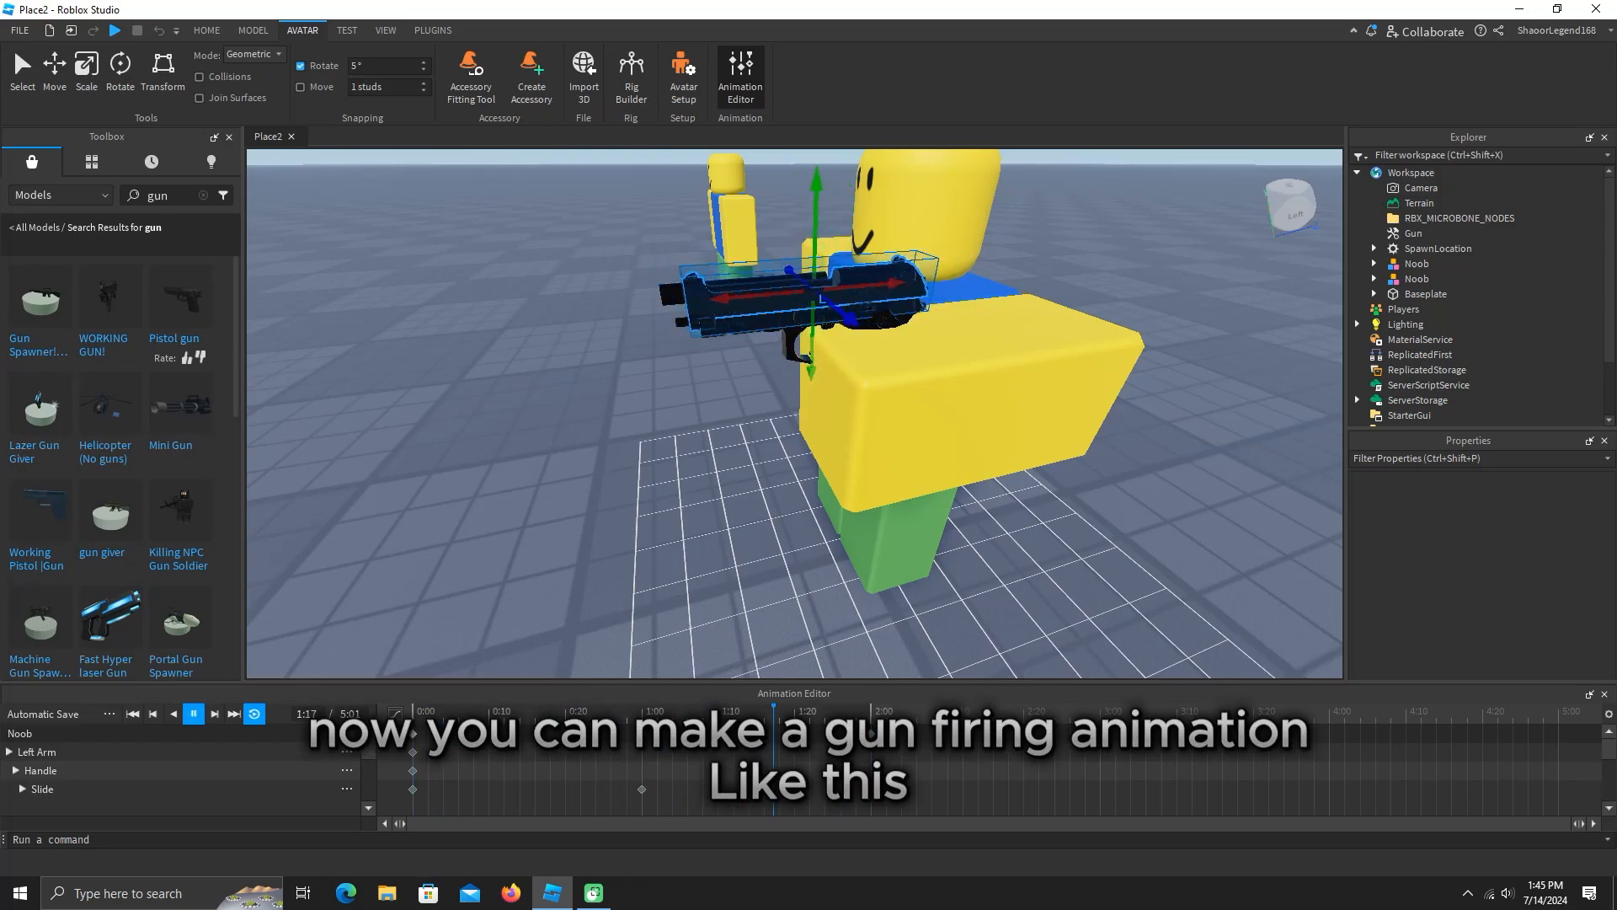